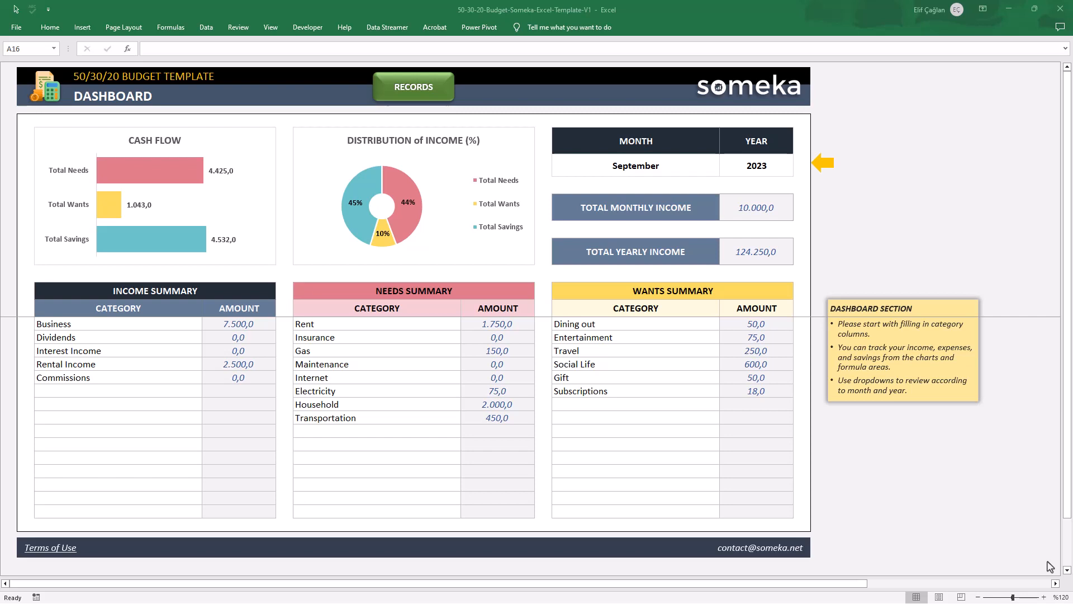
pyautogui.moveTo(890, 391)
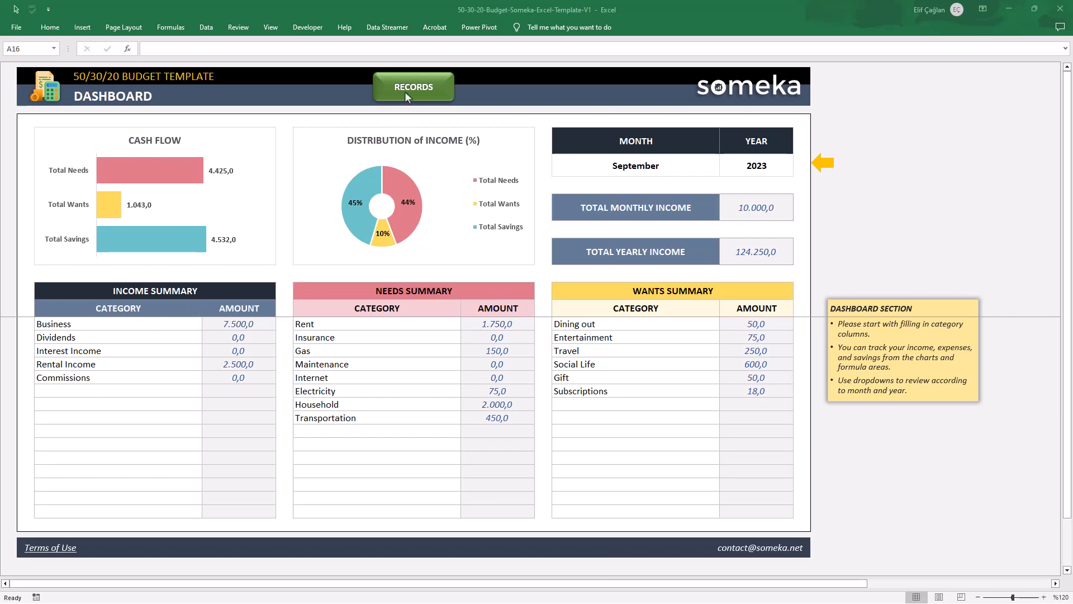
# Keep the dashboard's reporting period on September 2023 after a quick look at the Records sheet
pyautogui.click(414, 87)
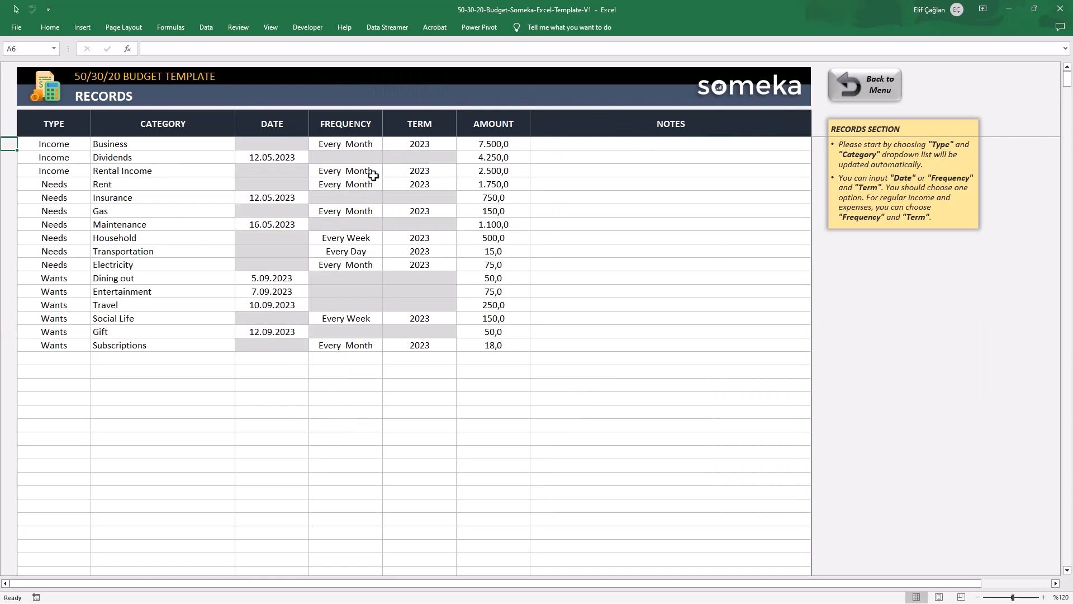
pyautogui.click(866, 84)
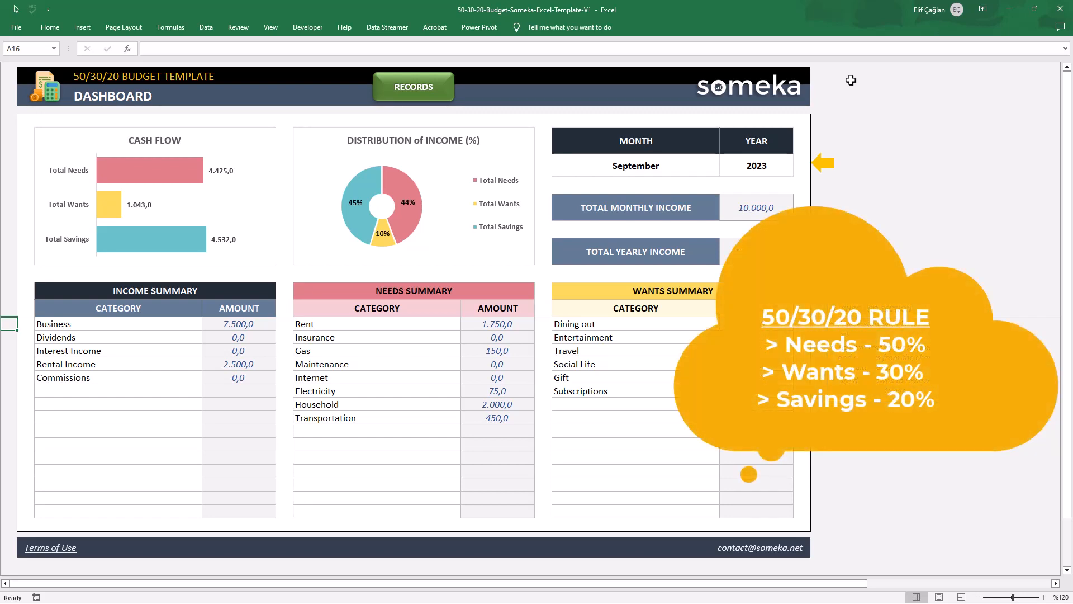
pyautogui.moveTo(770, 89)
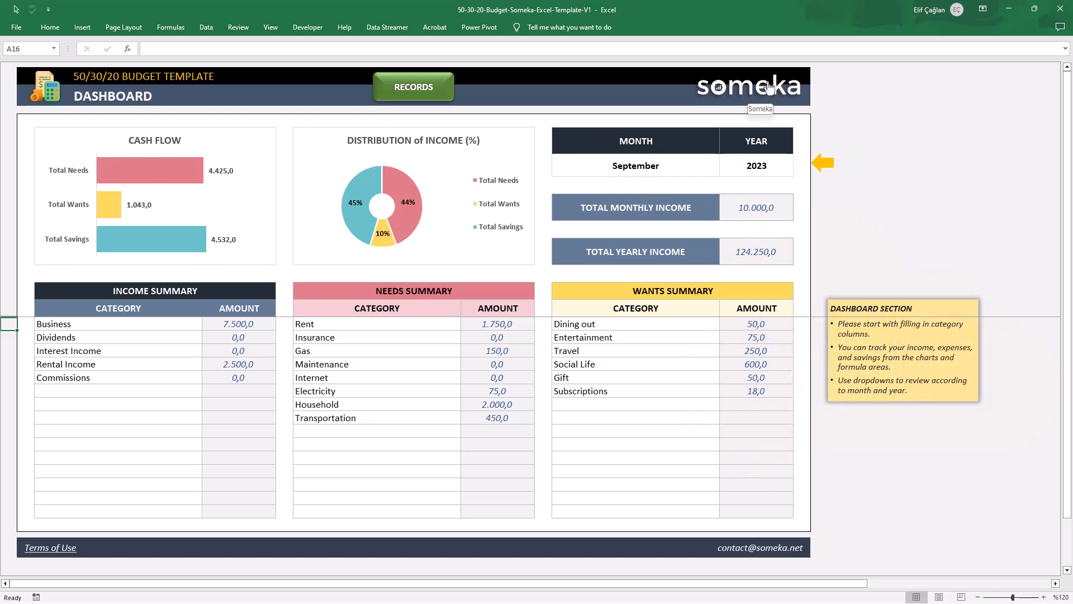
pyautogui.moveTo(512, 66)
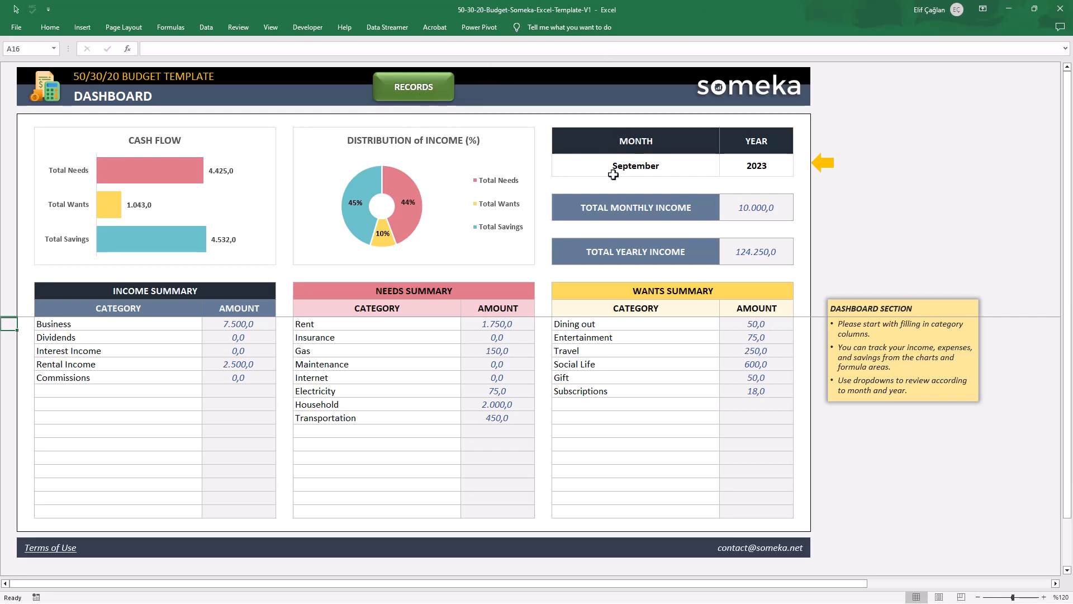
pyautogui.click(724, 170)
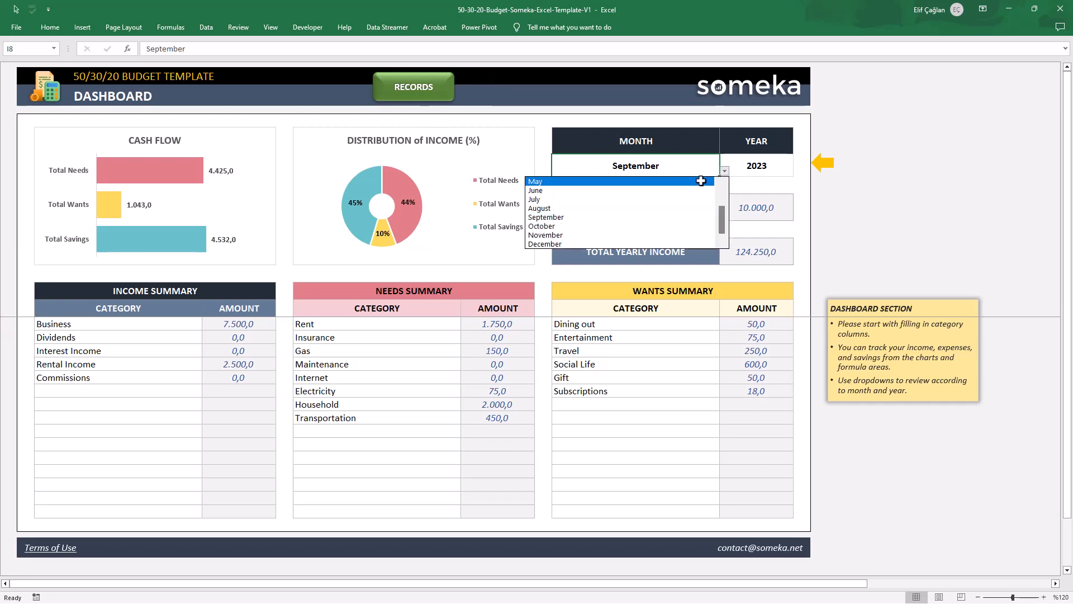
pyautogui.click(534, 181)
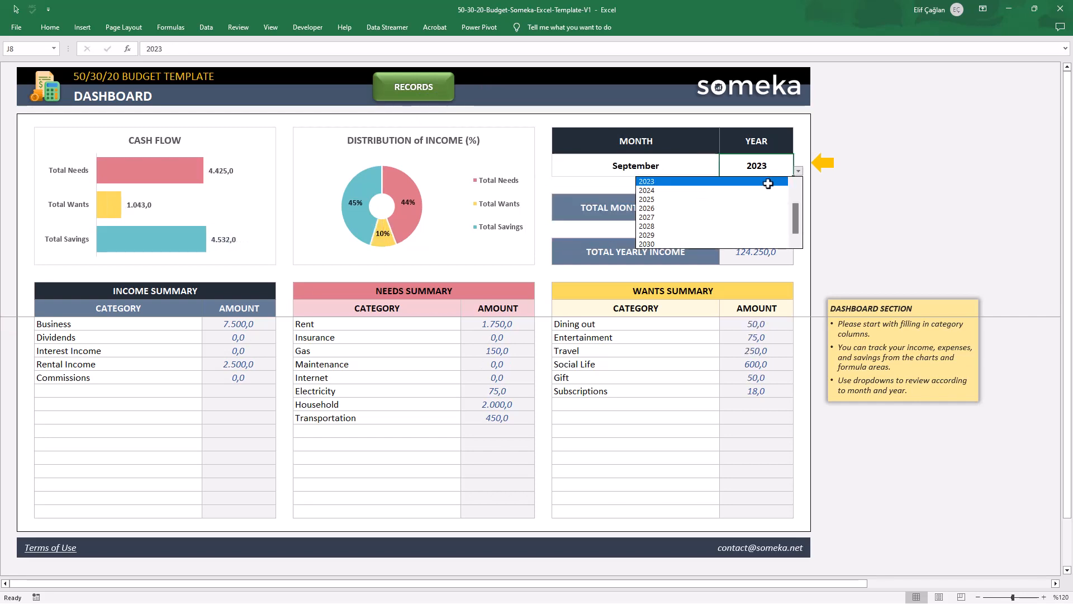
pyautogui.click(647, 182)
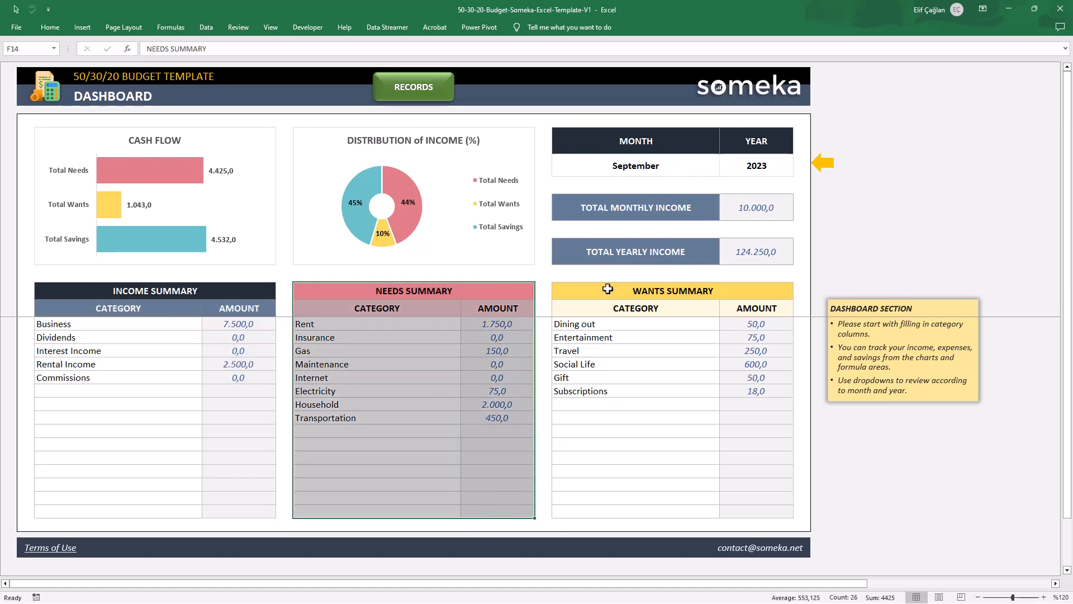
# Add Extra Income and Vacation to the empty summary category rows, then go to the Records sheet
pyautogui.click(119, 390)
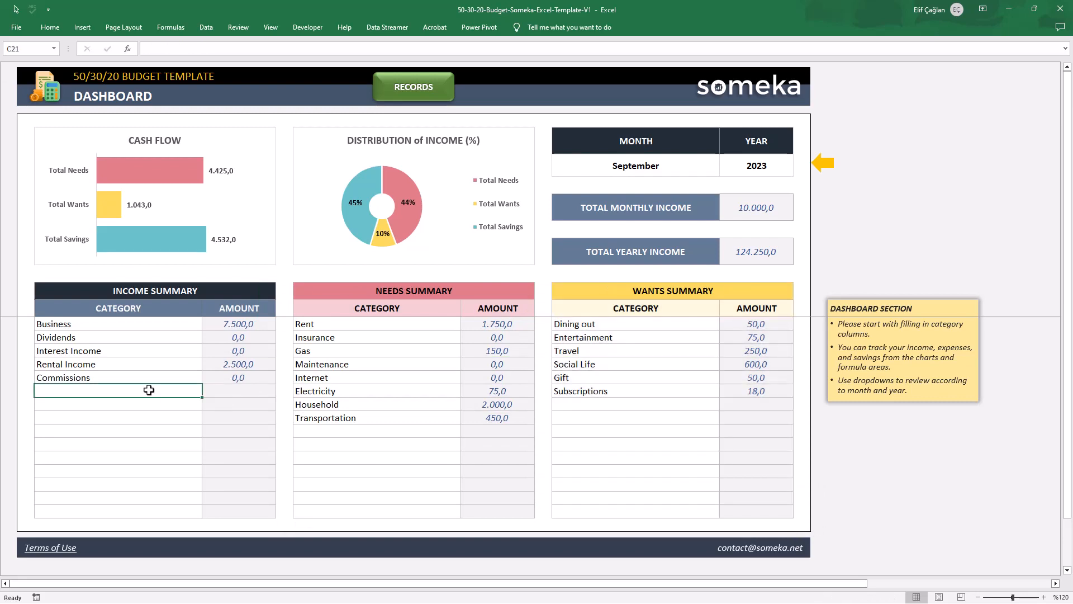
pyautogui.write('Extra Income')
pyautogui.click(377, 430)
pyautogui.write('Health')
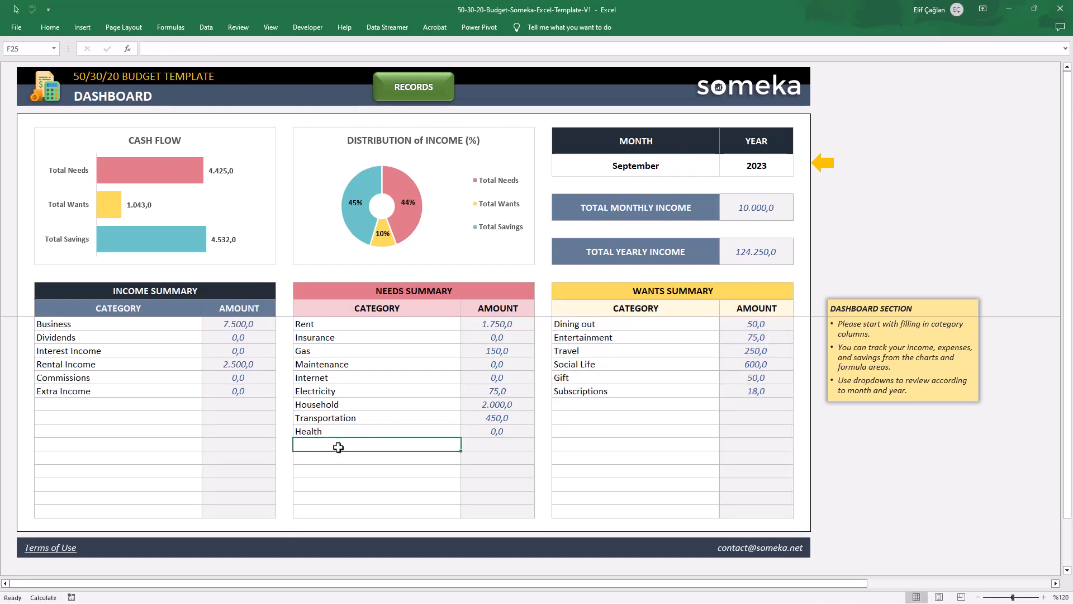
pyautogui.write('Vacation')
pyautogui.write('School')
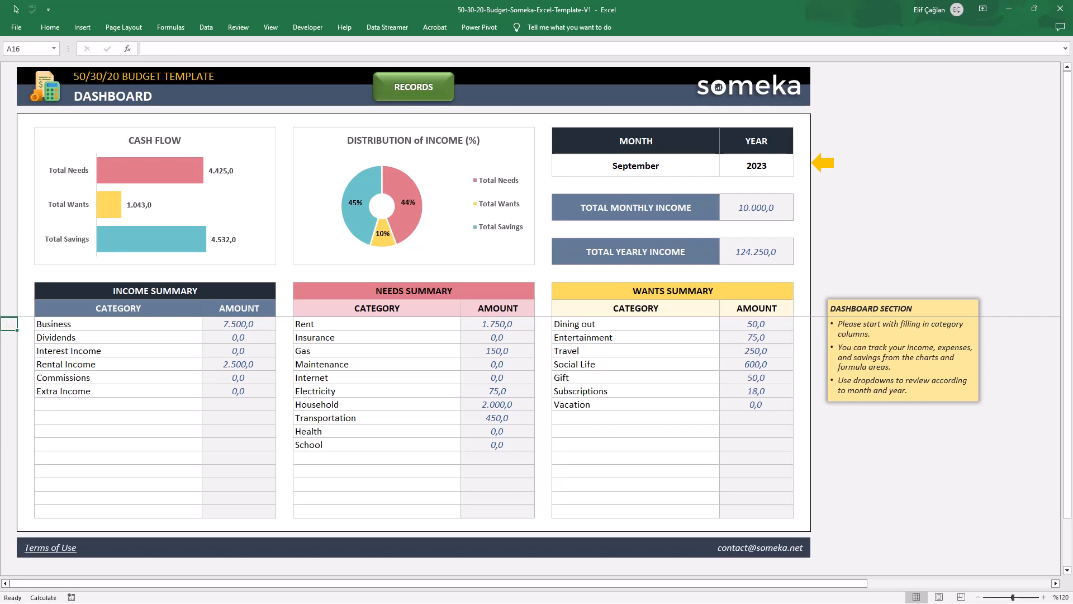
pyautogui.click(413, 87)
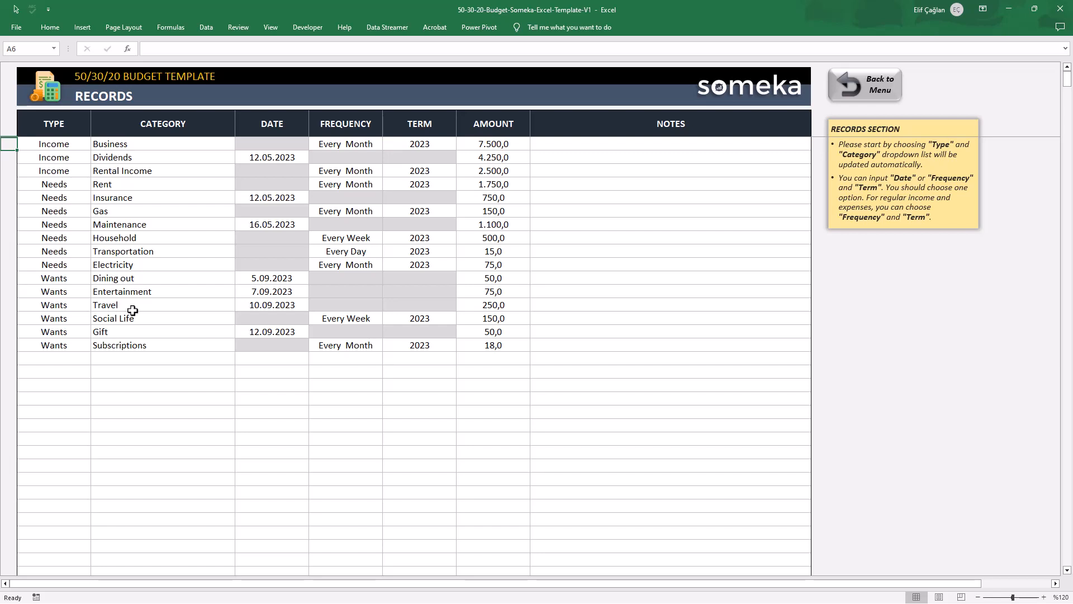
pyautogui.moveTo(78, 360)
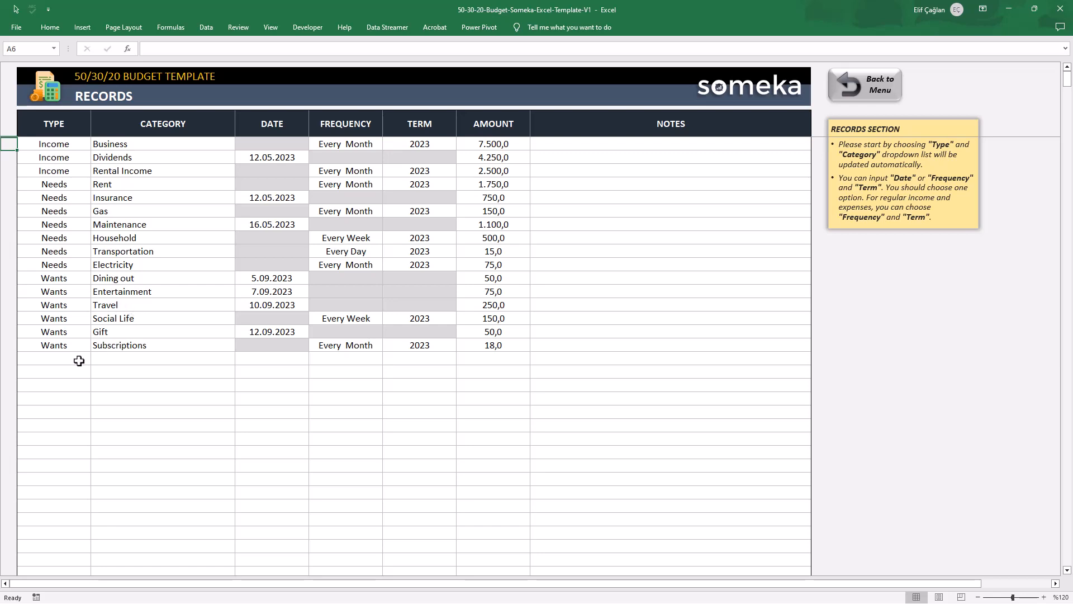
pyautogui.moveTo(8, 147)
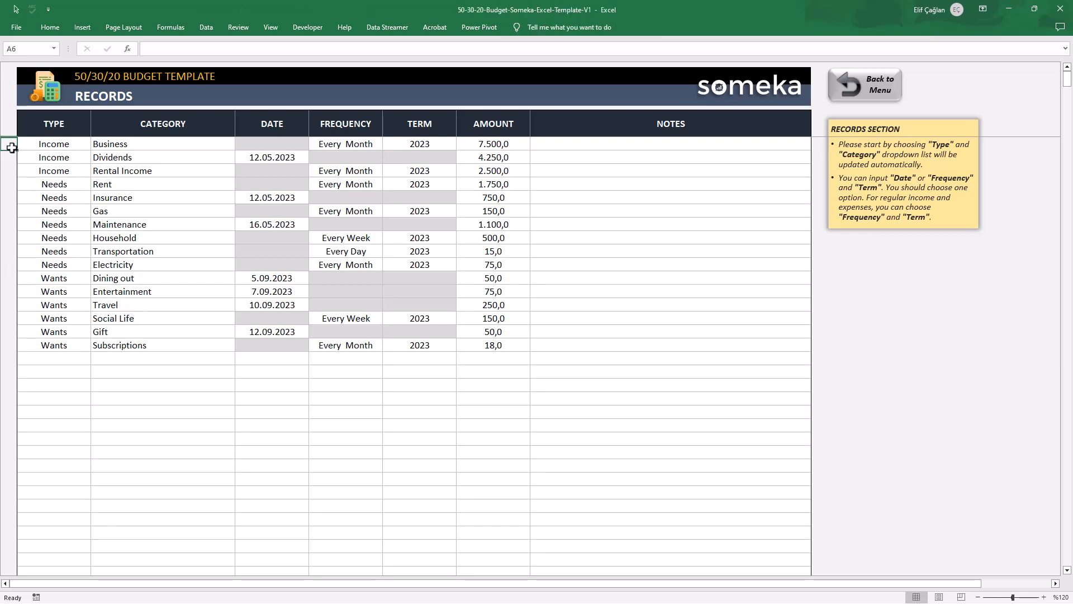
# Start a new record below Subscriptions with type Income and category Extra Income
pyautogui.click(54, 358)
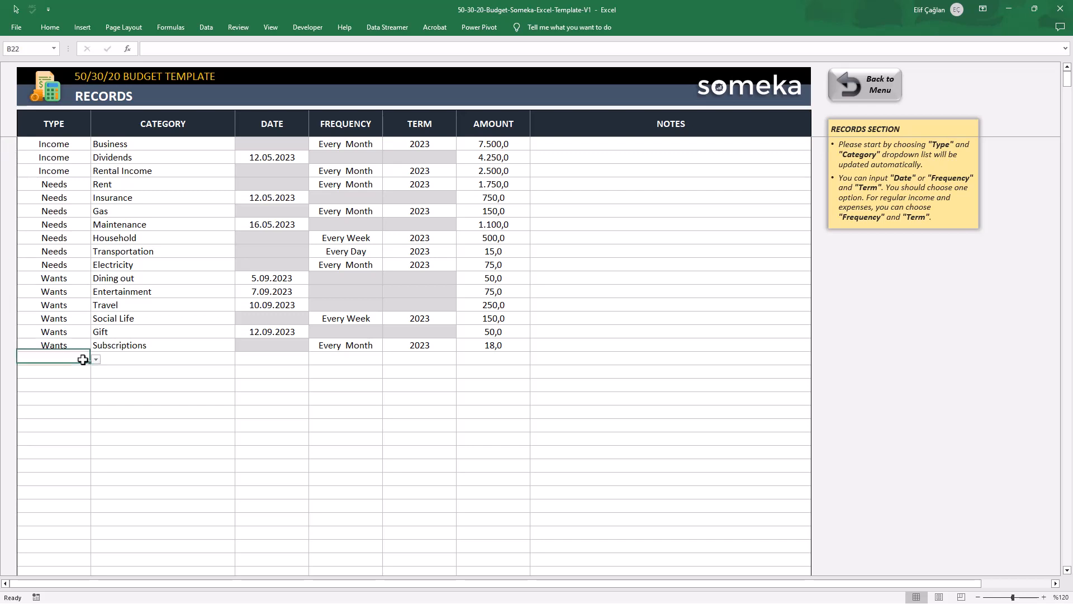
pyautogui.click(95, 359)
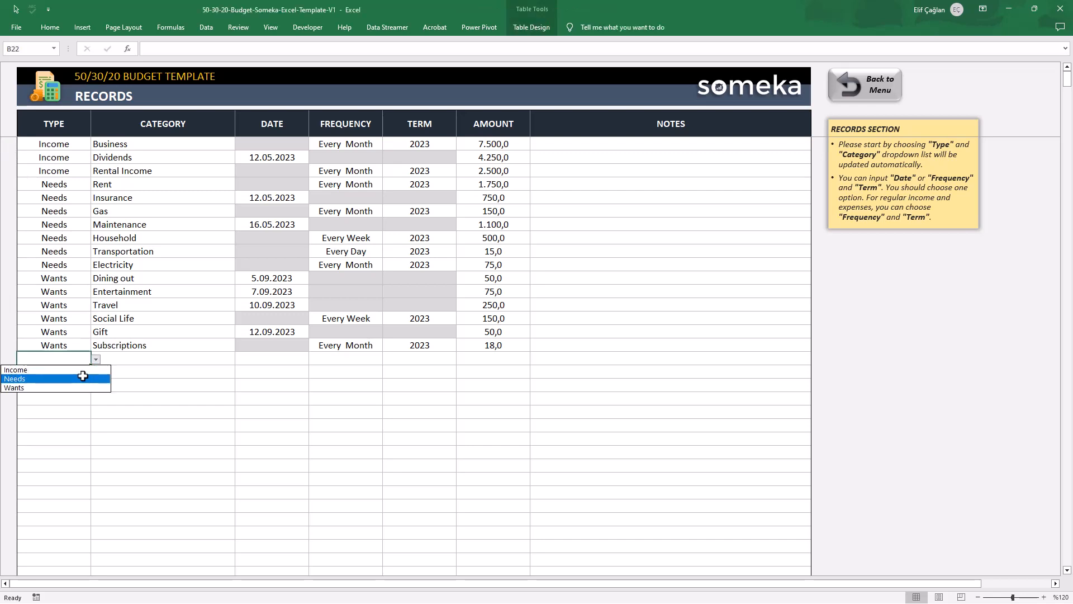
pyautogui.click(15, 369)
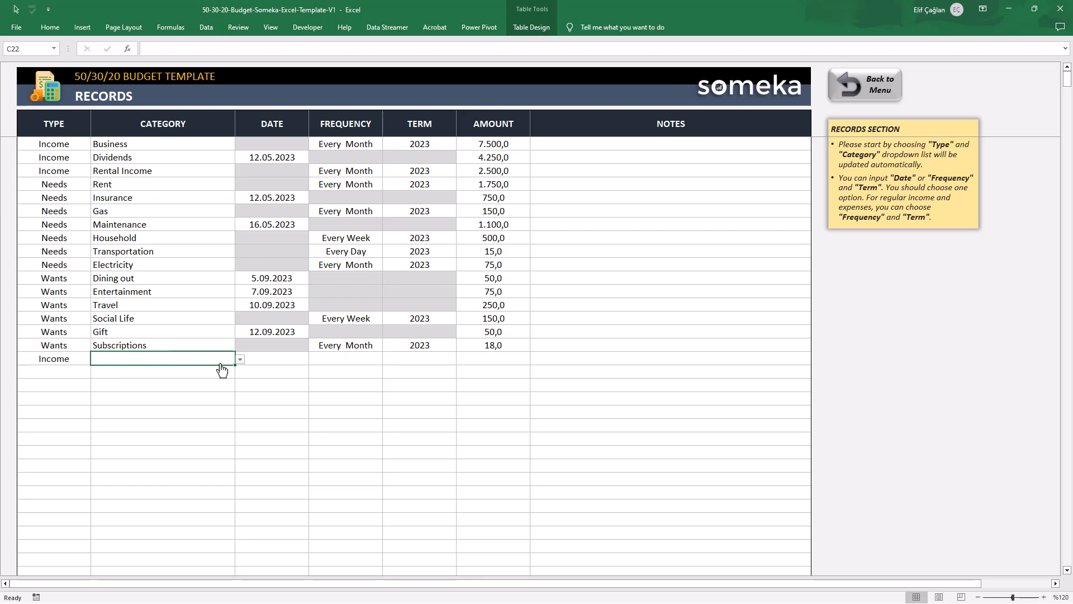
pyautogui.click(240, 359)
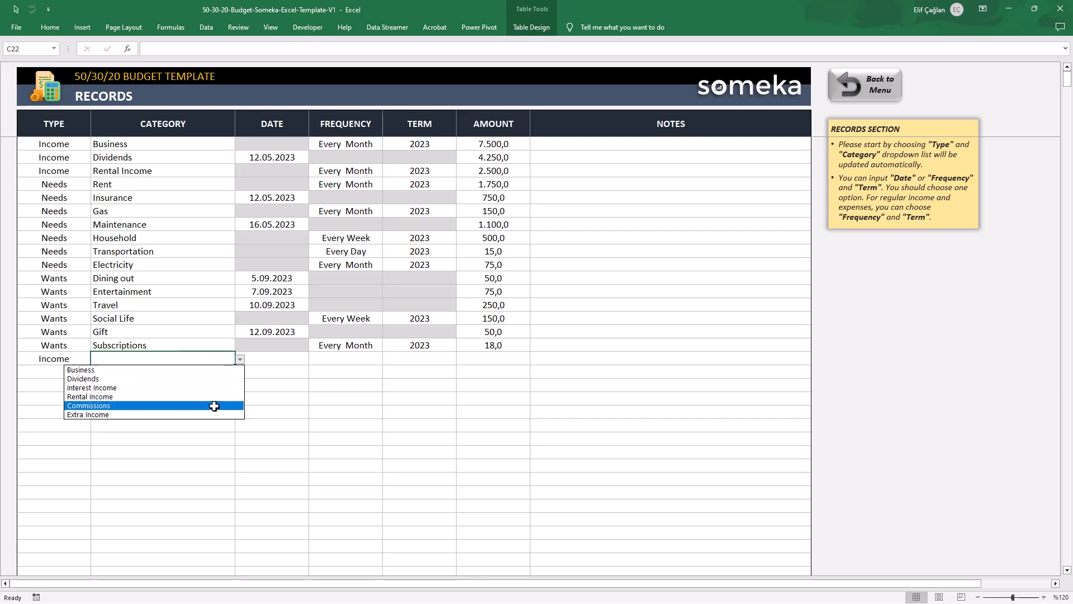
pyautogui.click(87, 414)
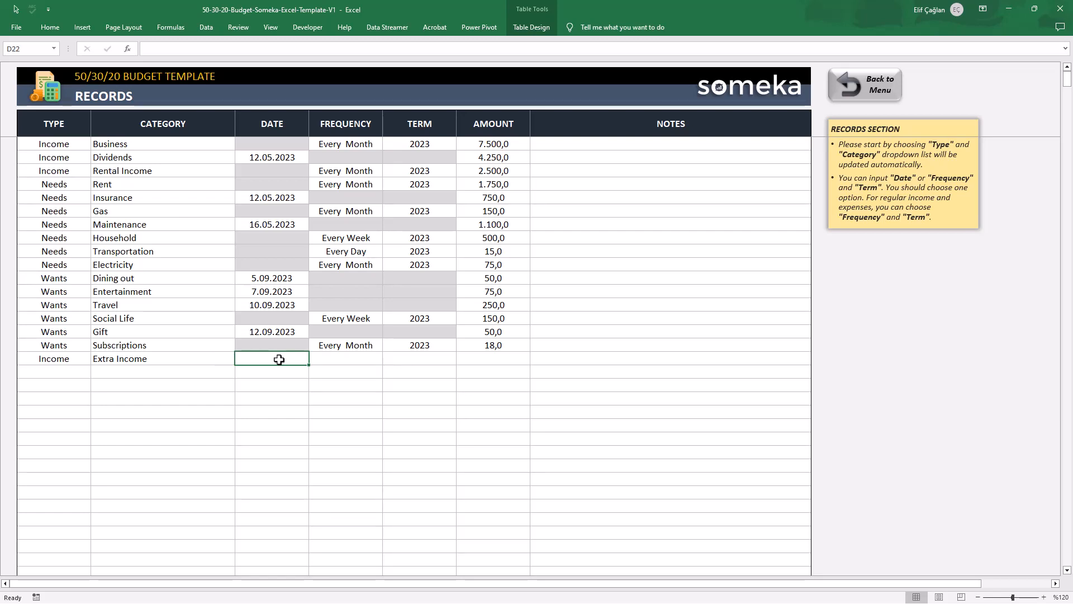
# Clear the partly entered date on Extra Income and set it to recur Every Week instead
pyautogui.write('13.09.2023')
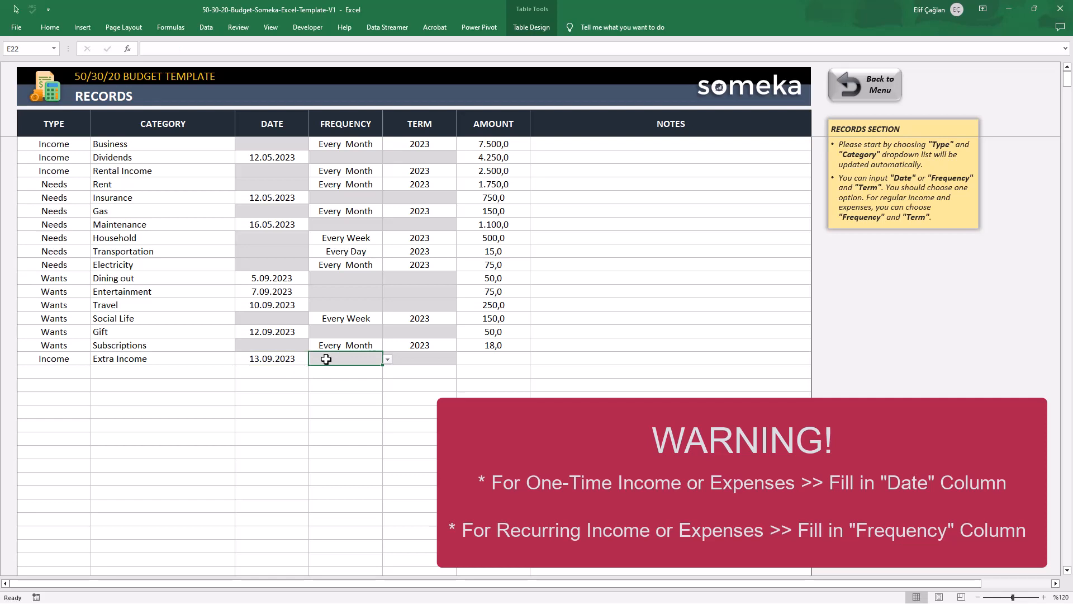
pyautogui.click(271, 358)
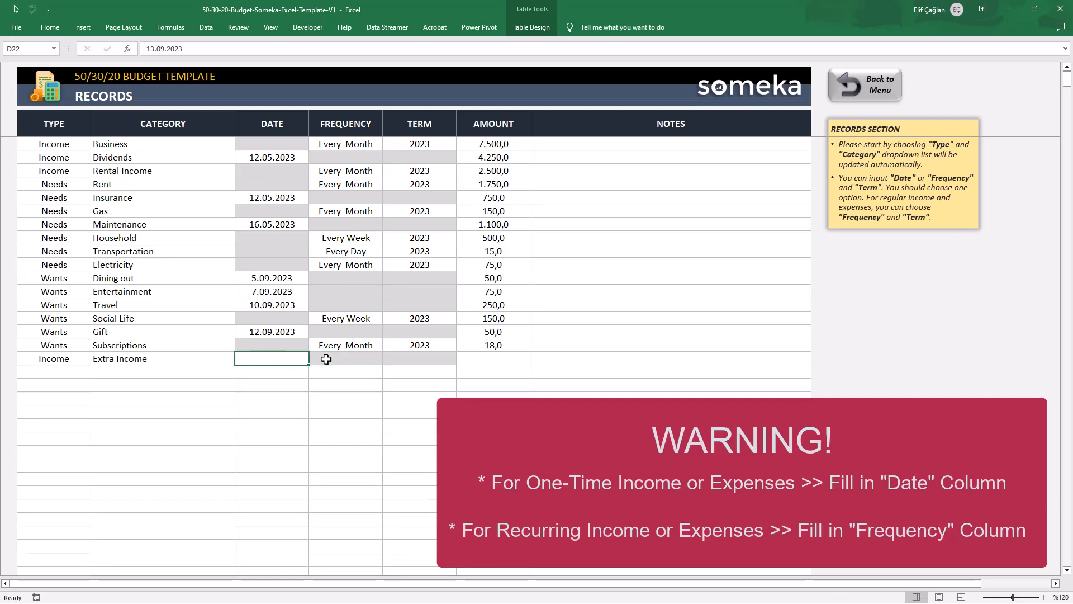
pyautogui.click(345, 357)
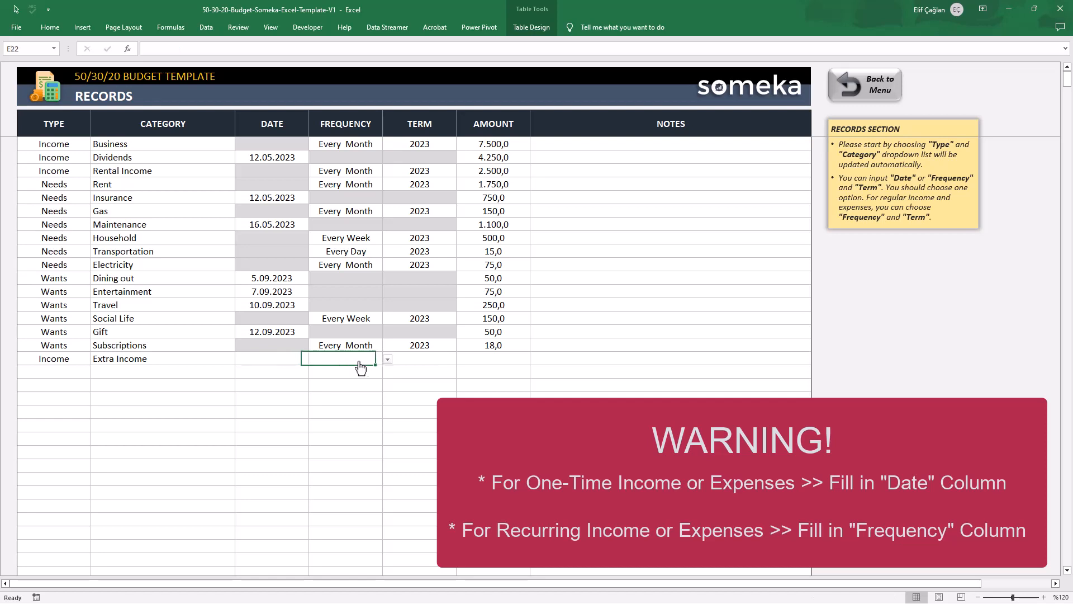
pyautogui.click(386, 359)
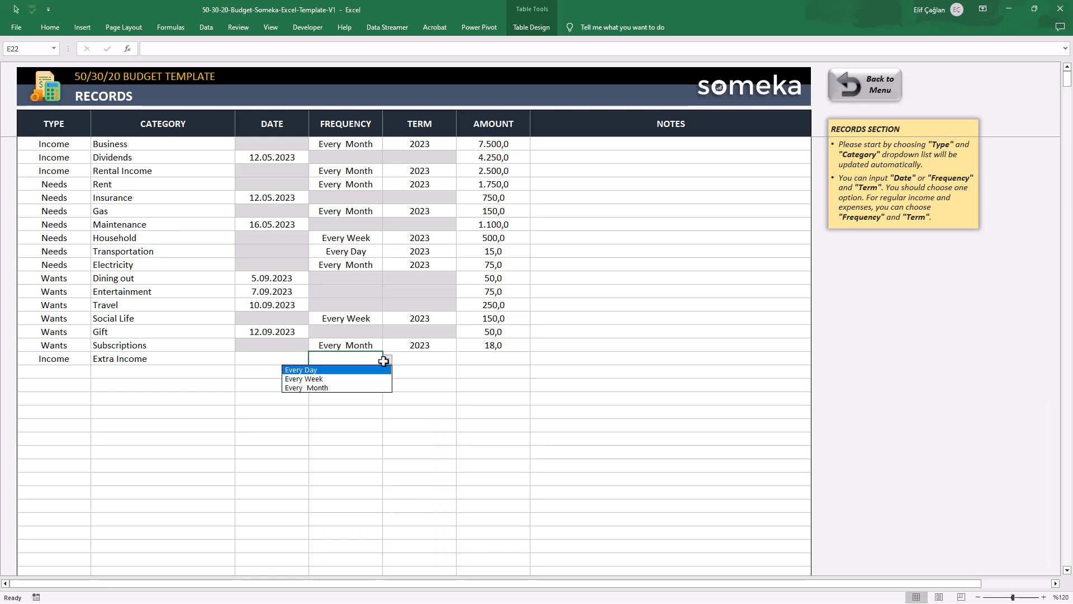
pyautogui.click(303, 378)
pyautogui.write('2023')
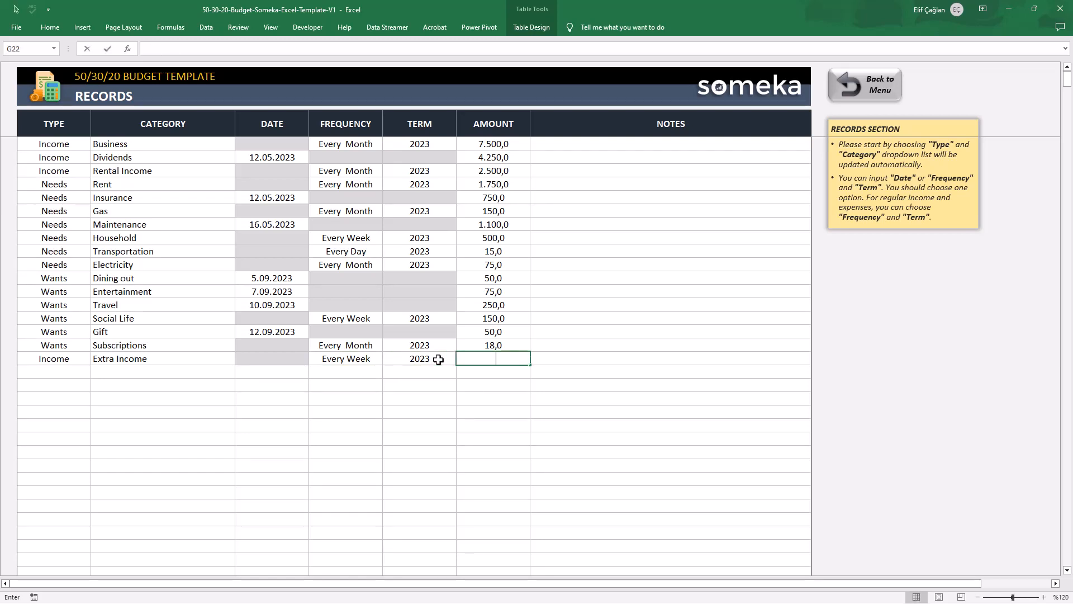
# Give Extra Income the amount 500 and the note 'This is about the new revenue'
pyautogui.write('500,0')
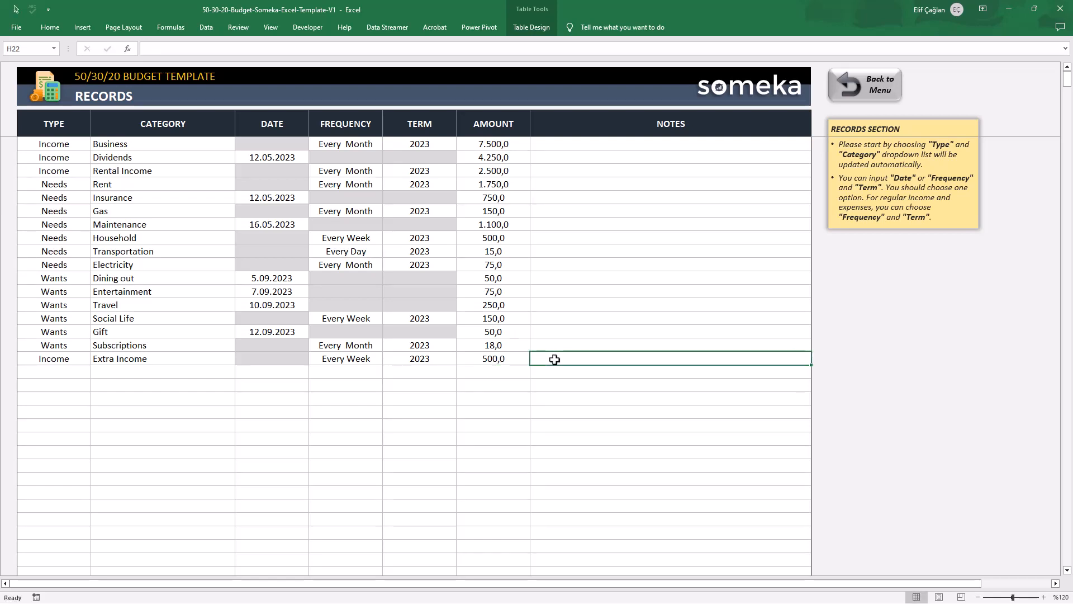
pyautogui.write('This is about the new revenue')
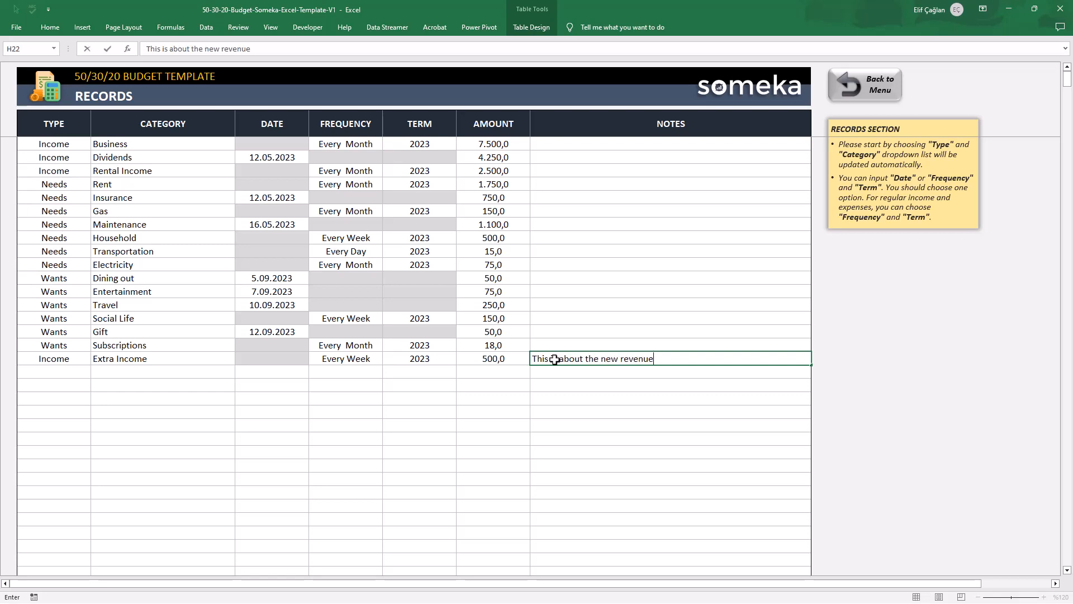
pyautogui.click(239, 372)
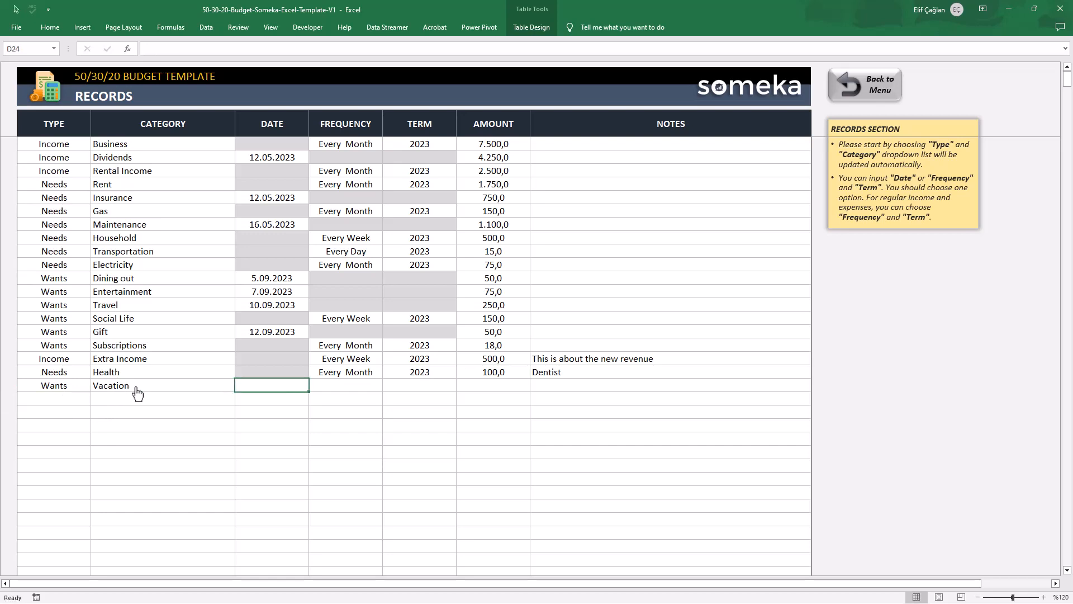
# Enter 300 as the Vacation record's amount
pyautogui.write('300')
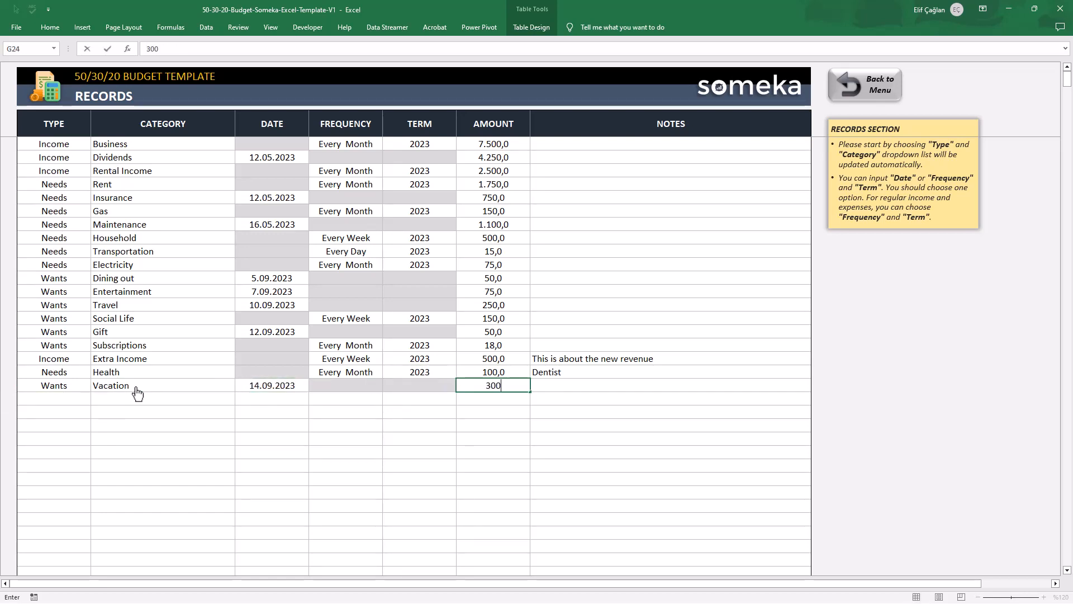
pyautogui.press('Enter')
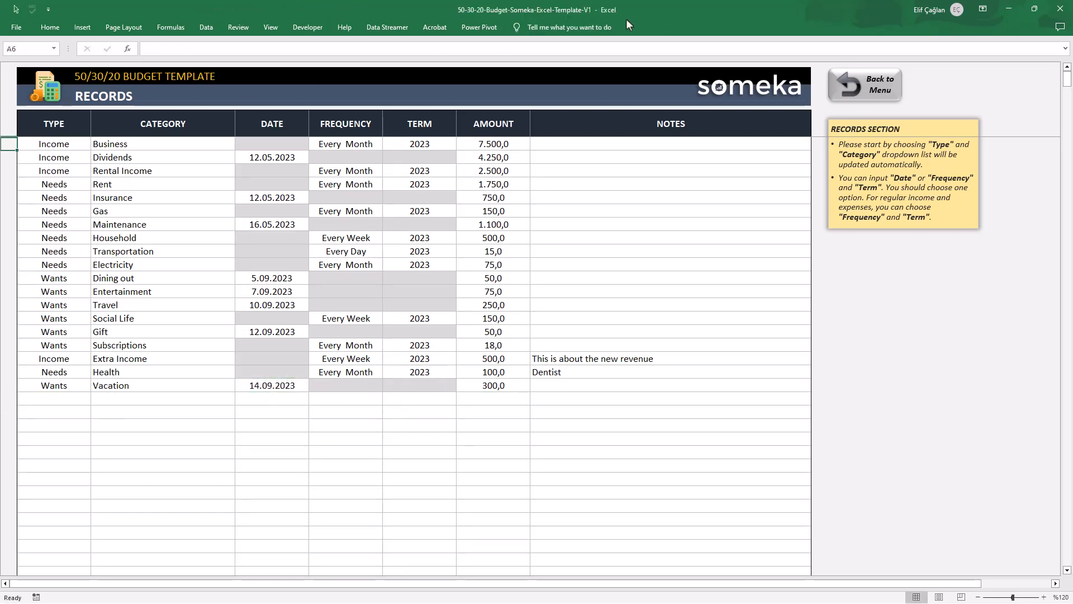
# Return to the dashboard showing Extra Income 2.000,0, Health 100,0 and Vacation 300,0 for September 2023
pyautogui.click(866, 84)
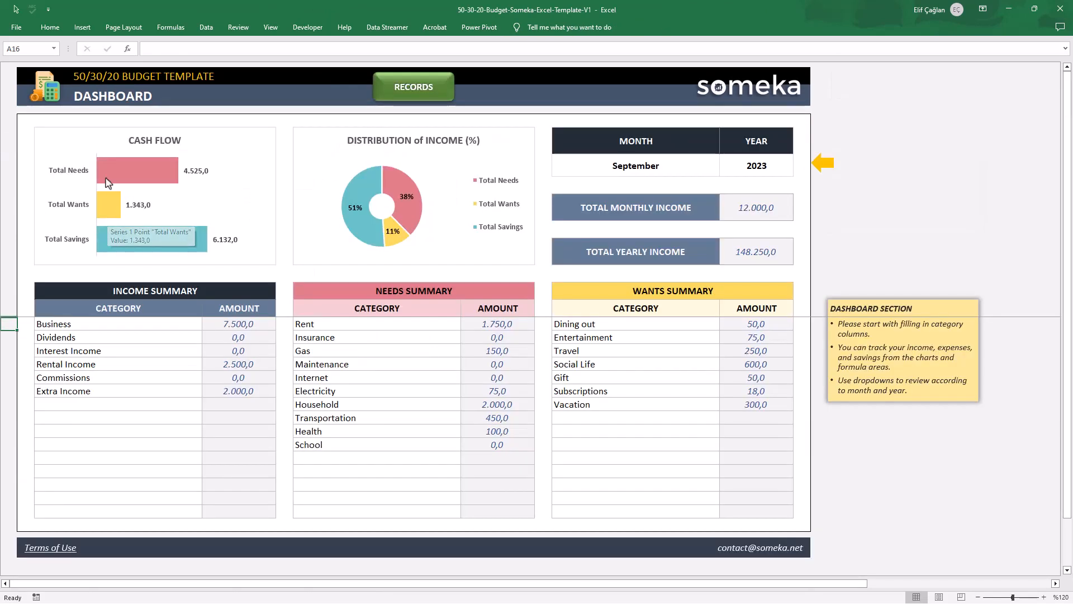
pyautogui.moveTo(147, 185)
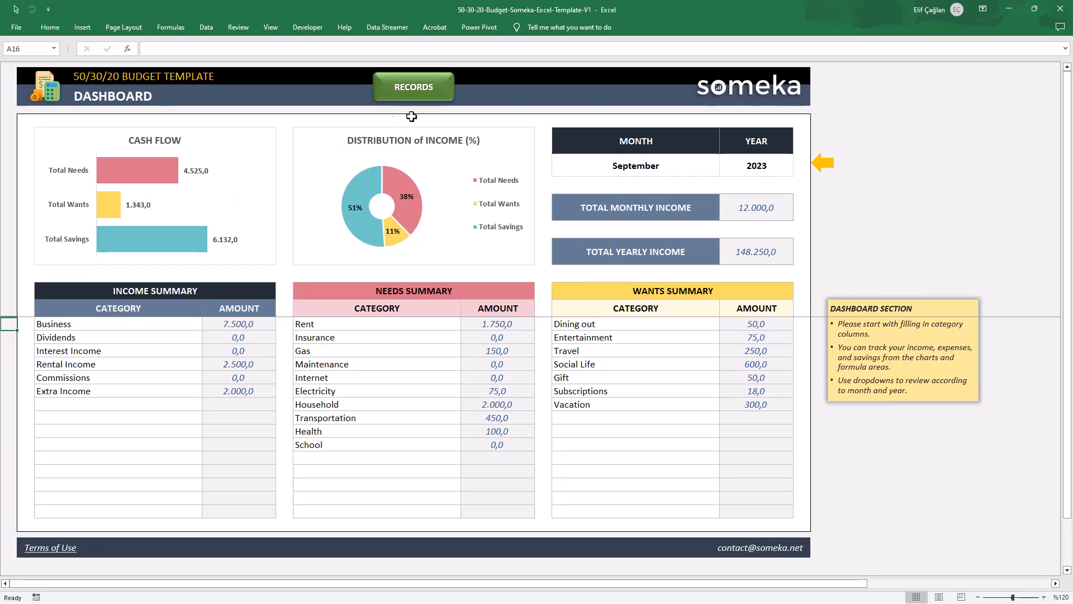
pyautogui.moveTo(510, 155)
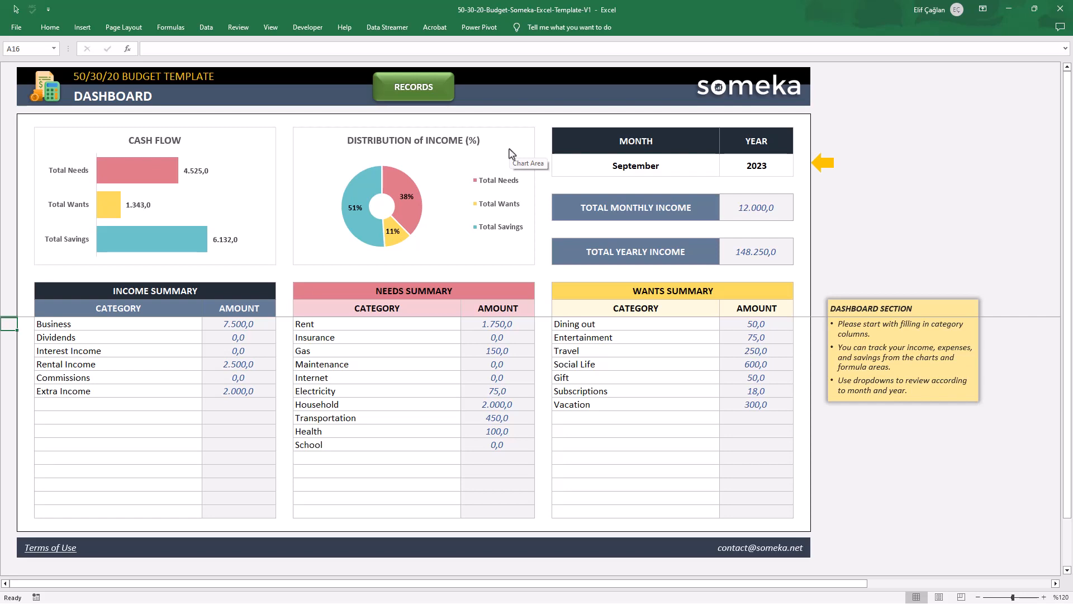
pyautogui.moveTo(114, 191)
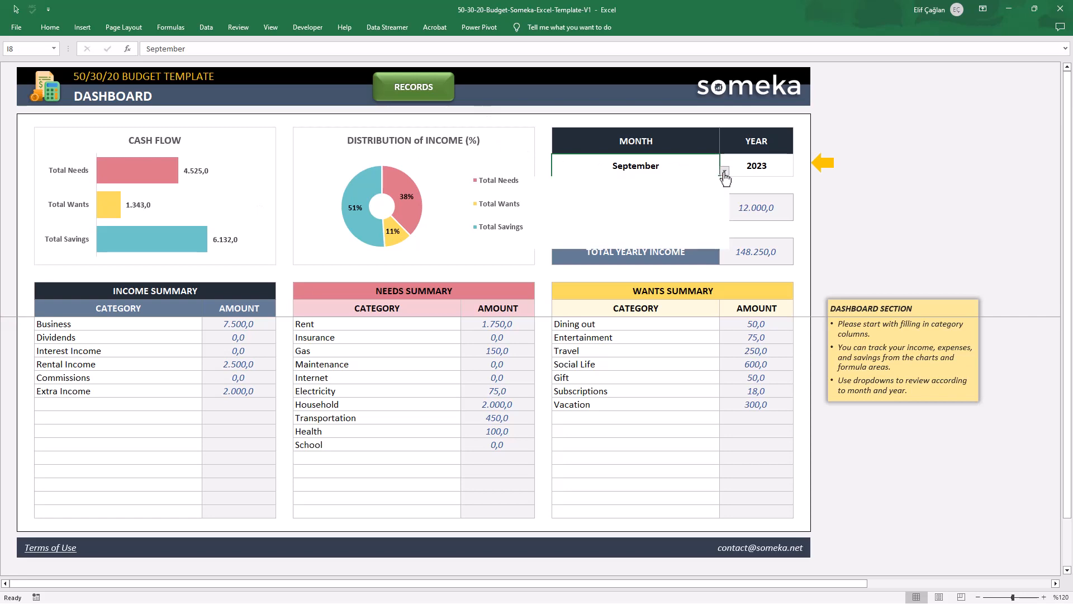
pyautogui.click(725, 171)
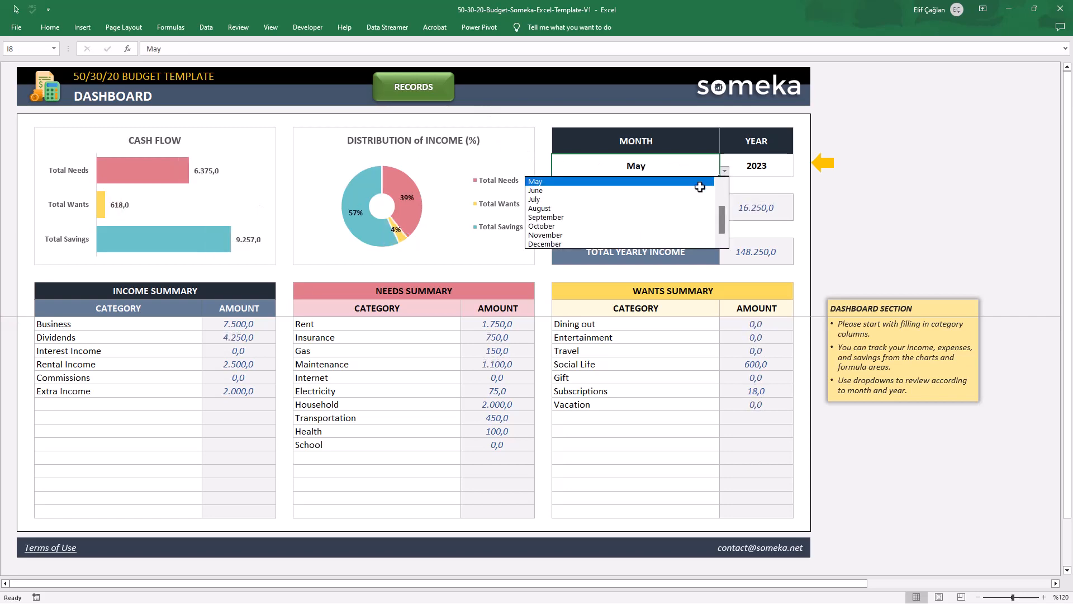
pyautogui.click(540, 208)
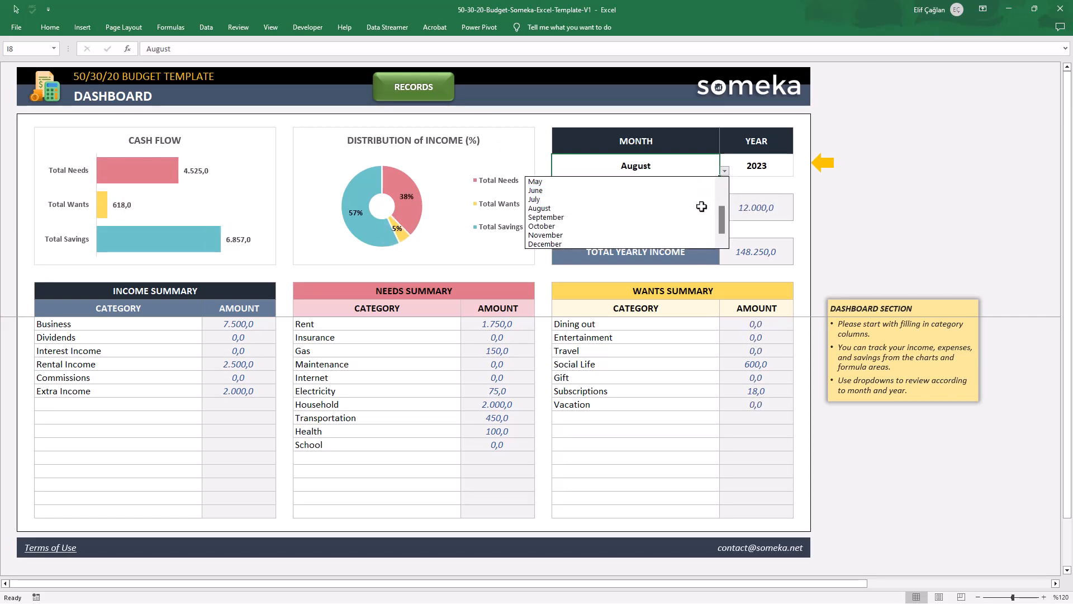
pyautogui.click(546, 217)
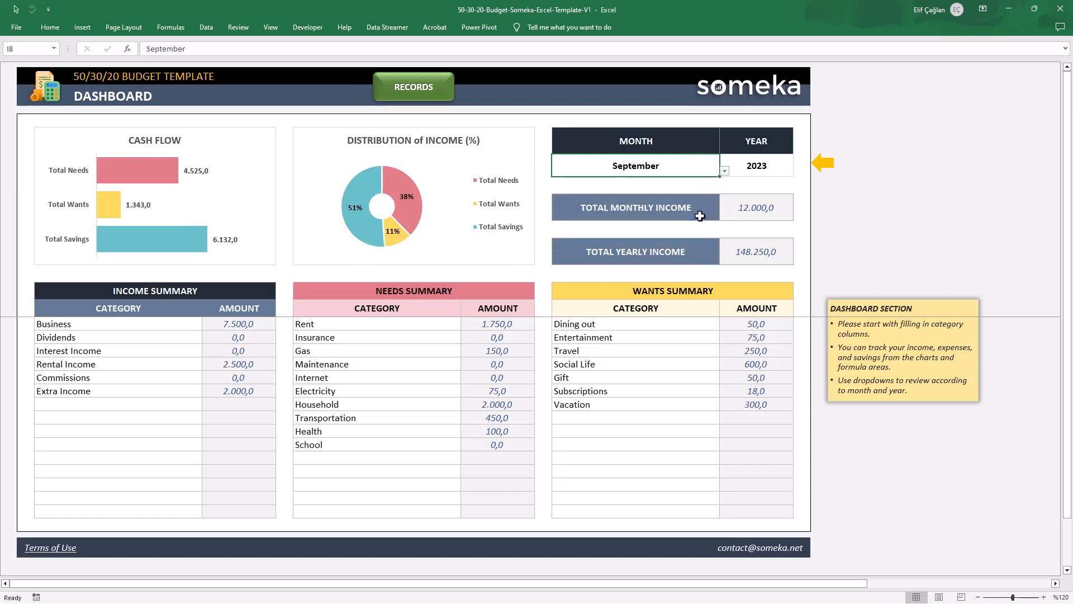